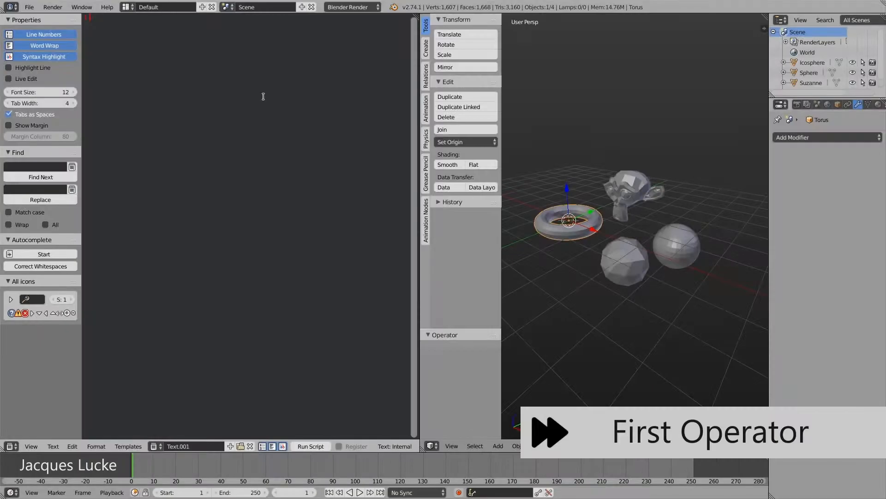
# Write BuildObjectOperator and RemoveBuildOperator with bl_idname 'object.build_up', poll and execute adding/removing a Build modifier
pyautogui.write('im')
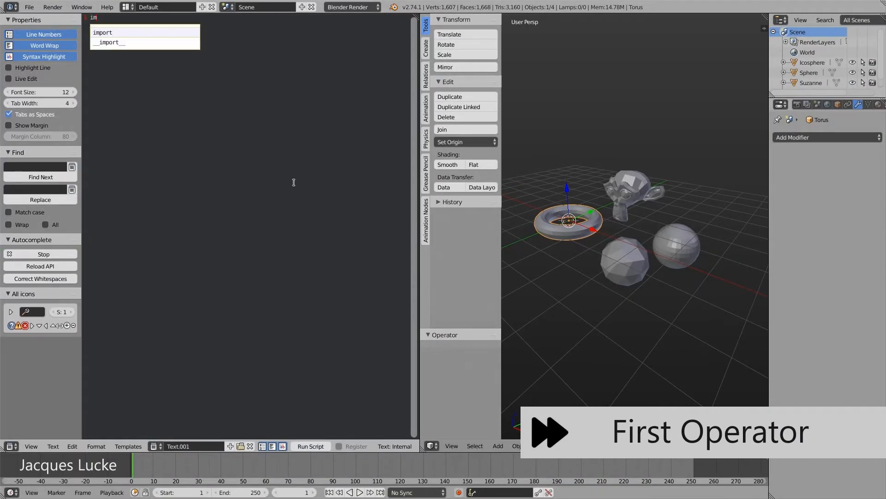
pyautogui.write('bpy')
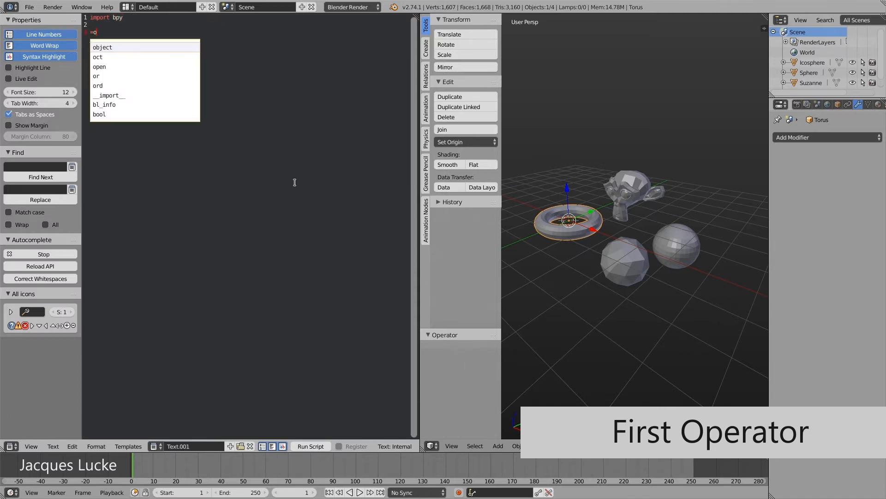
pyautogui.write('B')
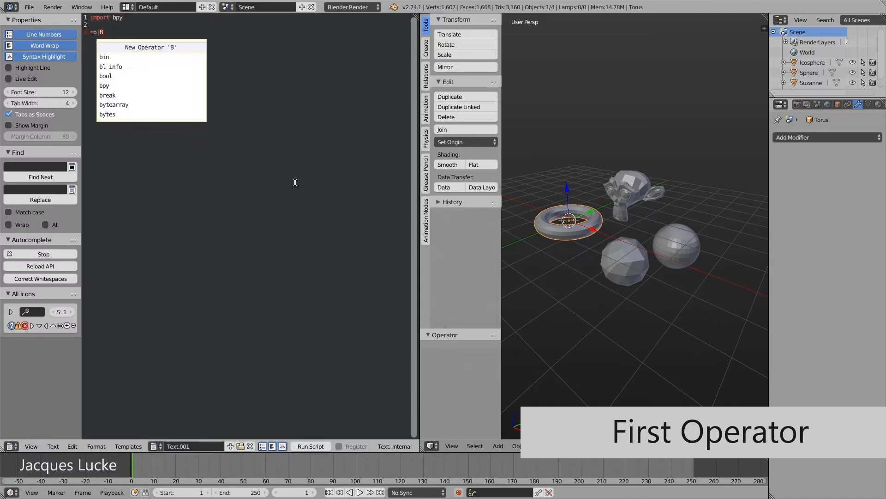
pyautogui.write('uildObjectOperator(bpy.types.Operator')
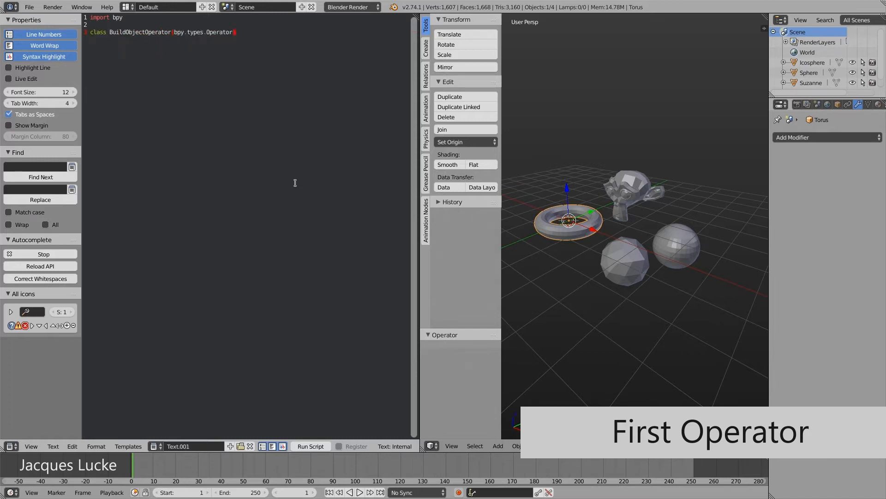
pyautogui.write('bl_idname = "my.operator"')
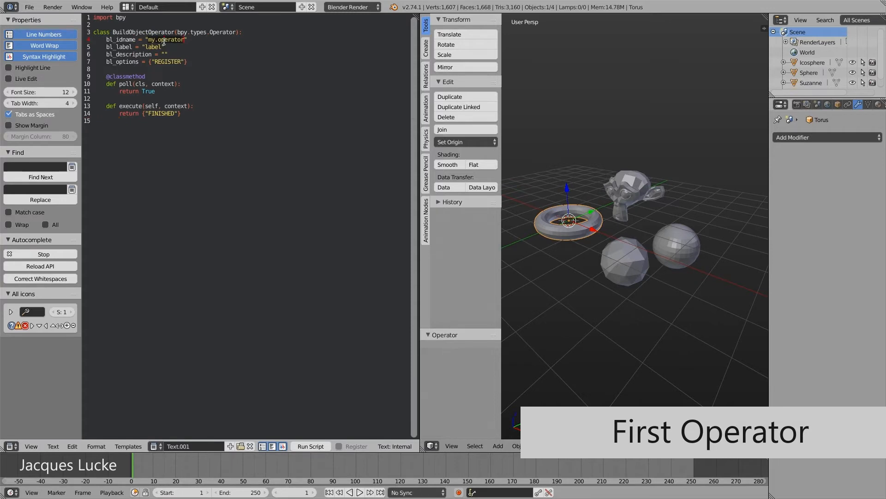
pyautogui.write('object.build_up')
pyautogui.write('object.modifiers.new(name = "Build')
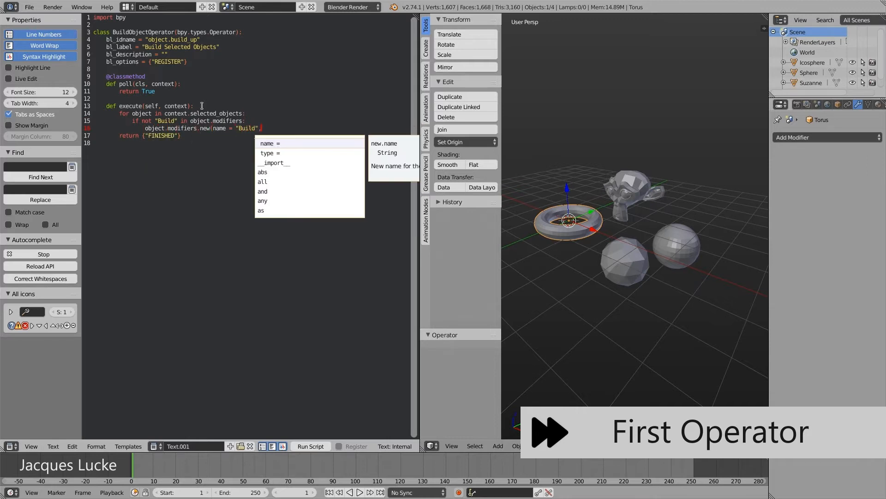
pyautogui.write(', type = "BUILD")')
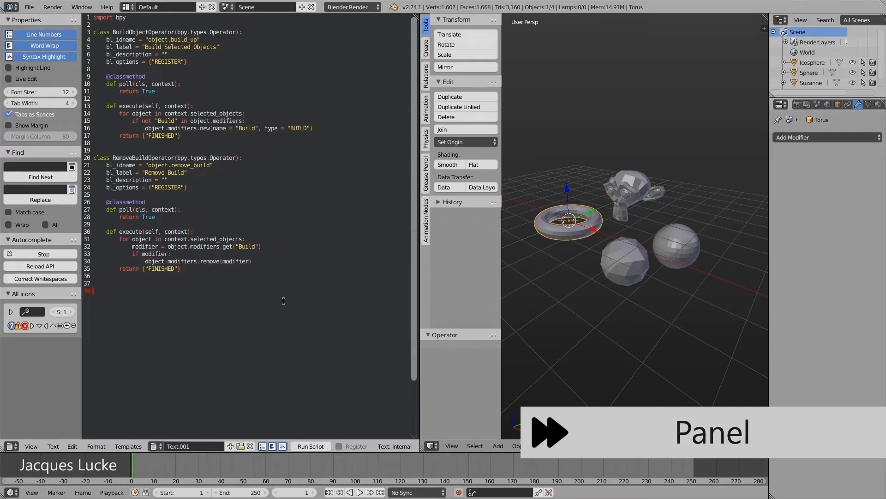
# Write a BuildUpPanel class for VIEW_3D TOOLS whose draw adds both build_up operators with icons
pyautogui.write('=p')
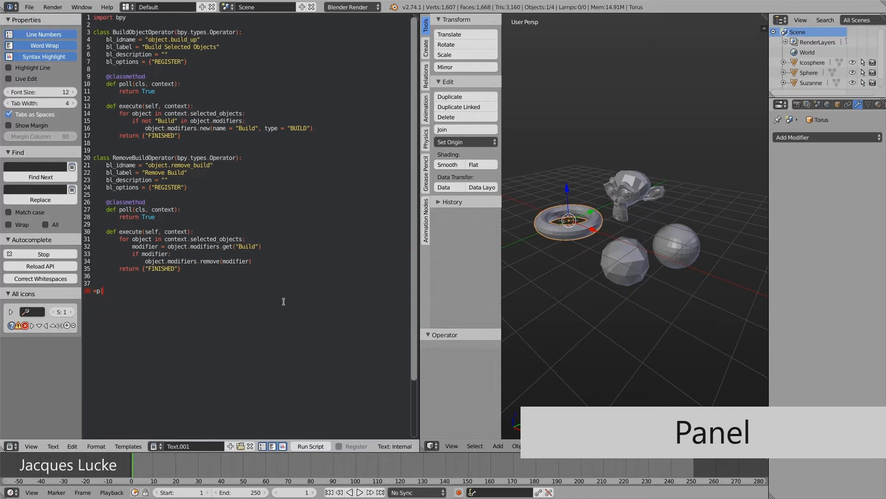
pyautogui.write('BuildUpPanel(bpy.types.Panel):')
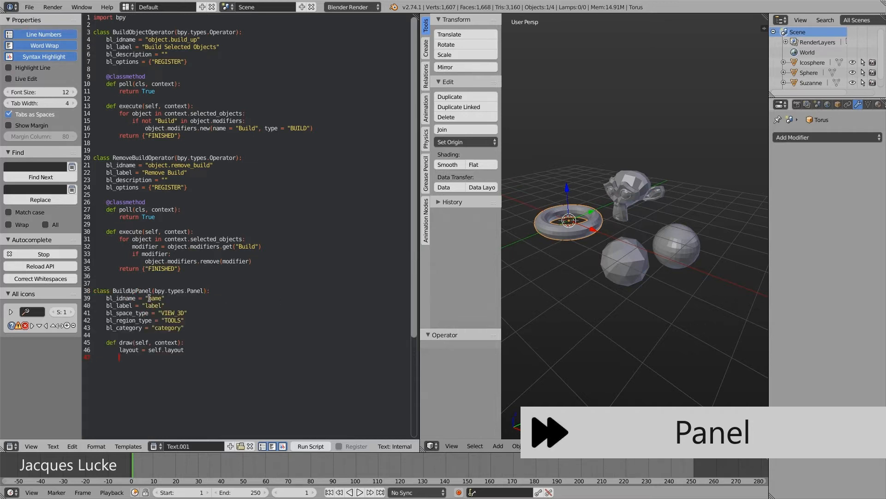
pyautogui.write('build_up_panel')
pyautogui.write('layout.operator("object.build_up", icon = "MOD_BUILD')
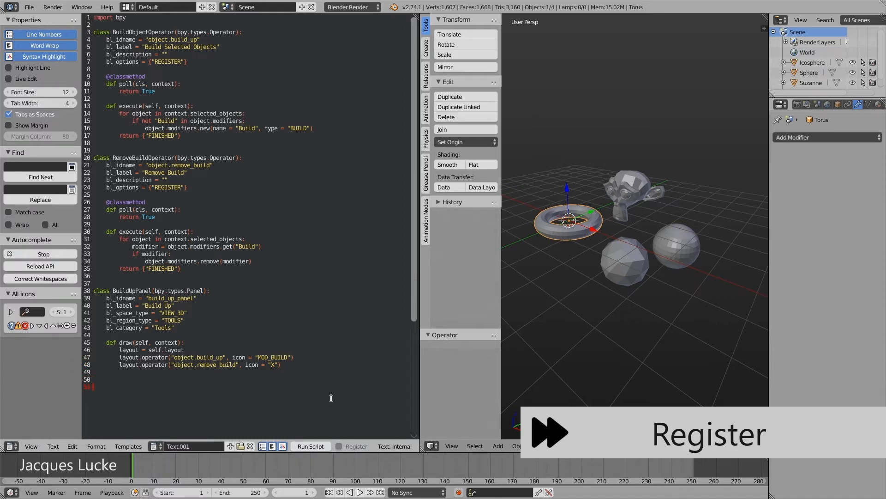
# Add register()/unregister() via bpy.utils.register_module and run the script so the Build Up panel appears
pyautogui.write('def')
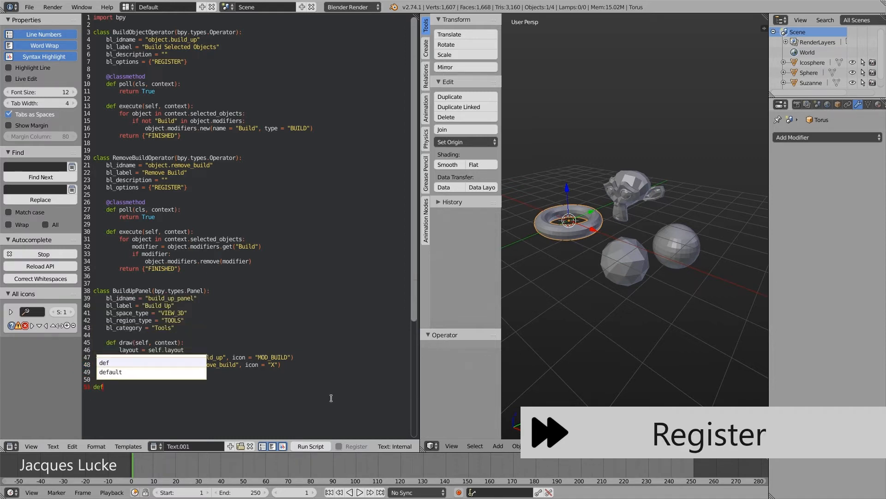
pyautogui.write('register():')
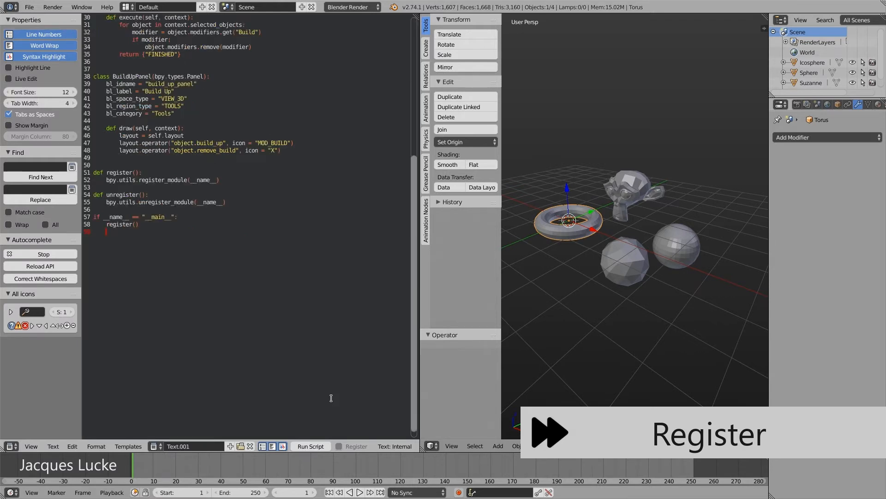
pyautogui.click(310, 446)
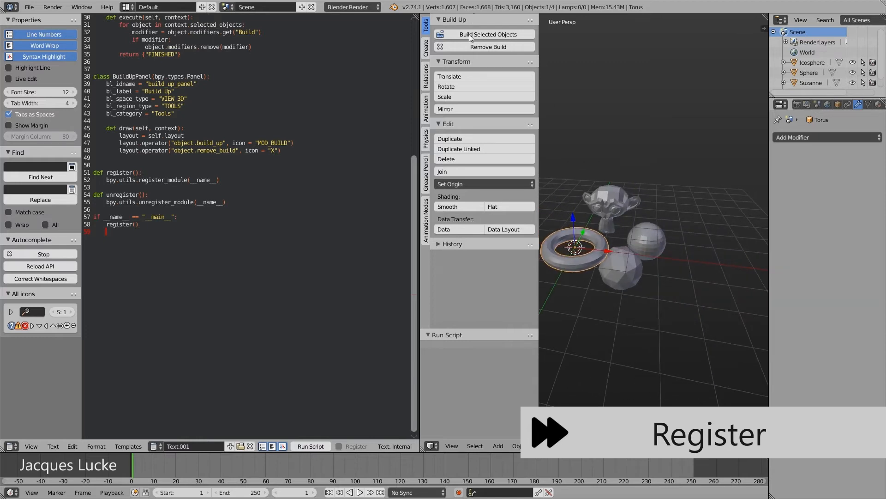
pyautogui.click(485, 34)
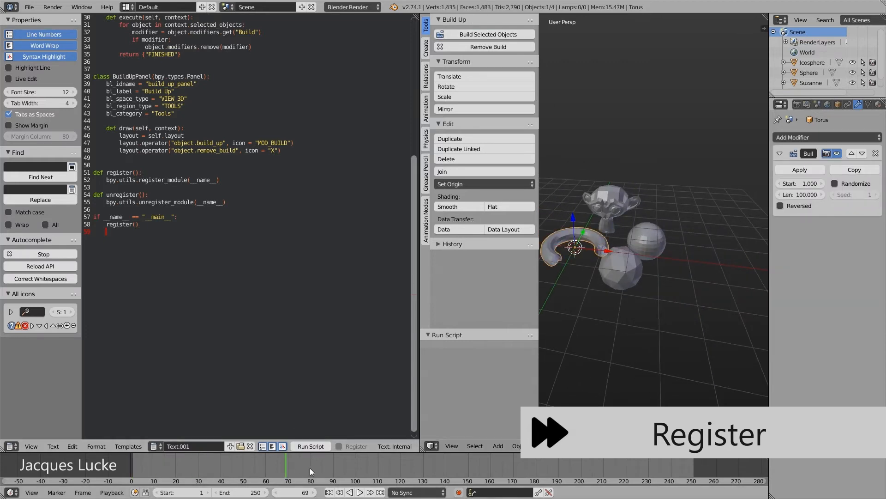
pyautogui.click(485, 46)
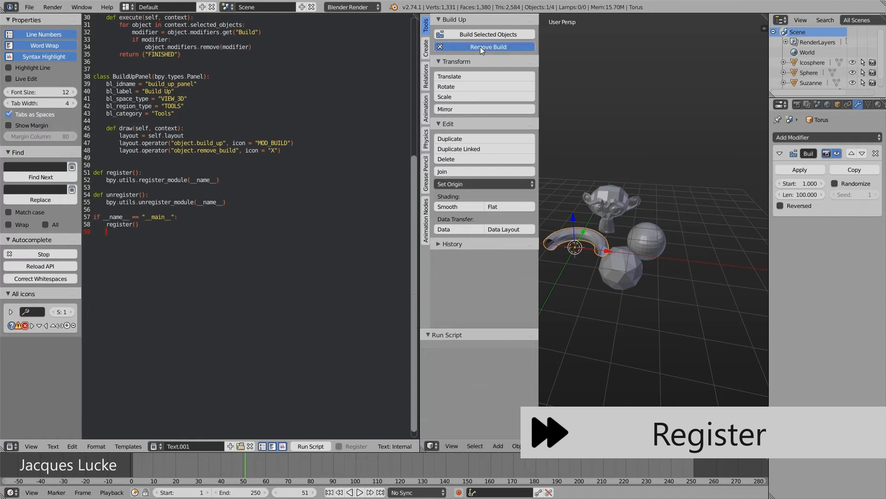
pyautogui.click(485, 35)
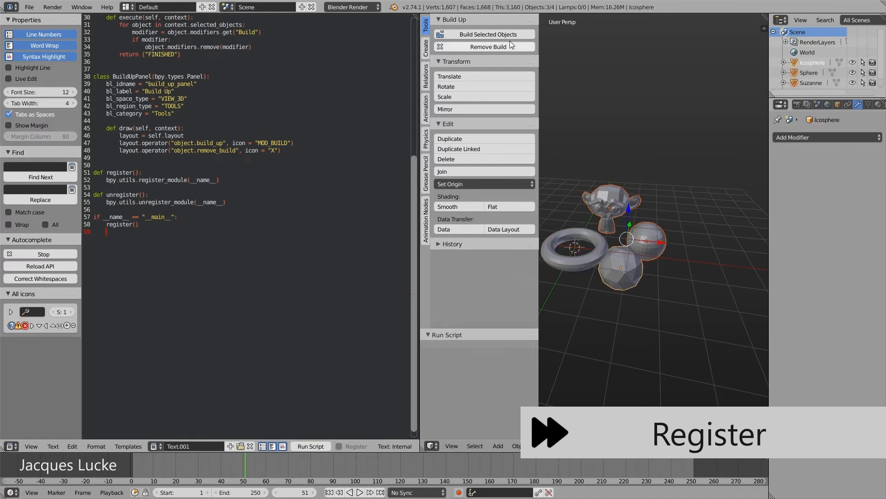
pyautogui.click(483, 34)
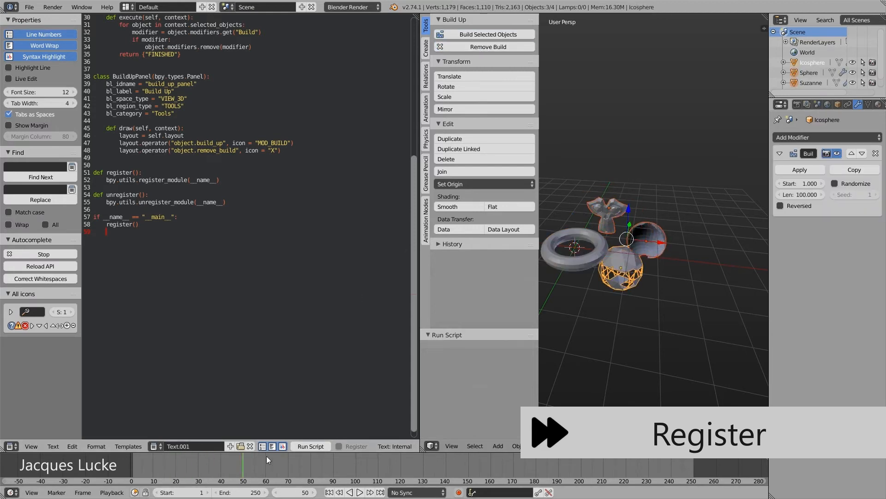
pyautogui.click(484, 35)
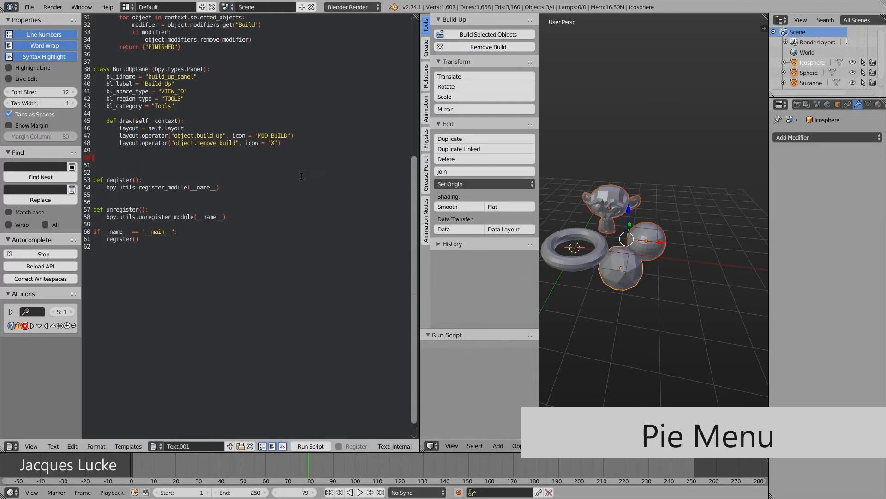
# Write a BuildObjectsMenu pie-menu class with both operators plus register_keymaps/unregister_keymaps functions
pyautogui.write('=m')
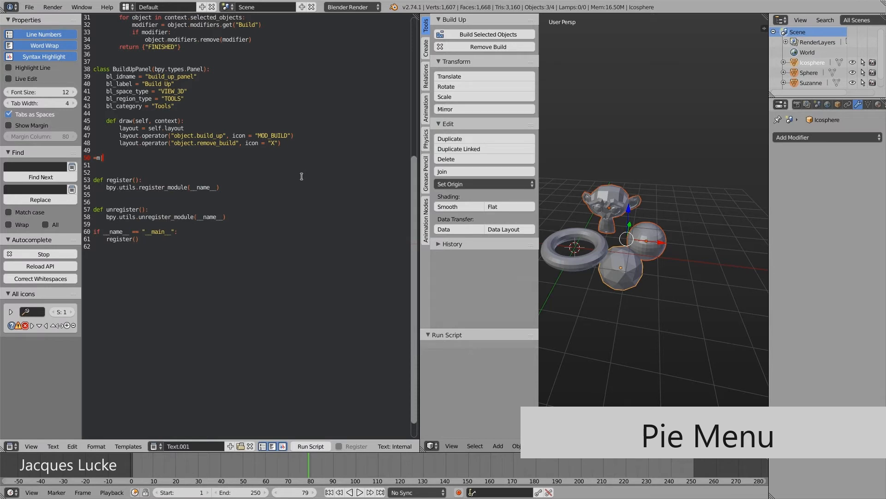
pyautogui.write('BuildObjectsMenu(bpy.types.Menu):')
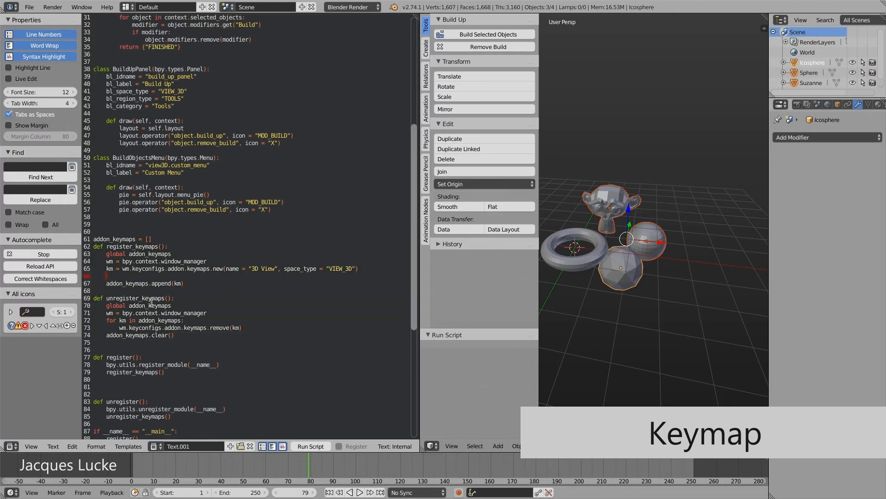
# Add a keymap item 'wm.call_menu_pie' on K press with properties.name 'view3D.build_objects_menu'
pyautogui.write('=key')
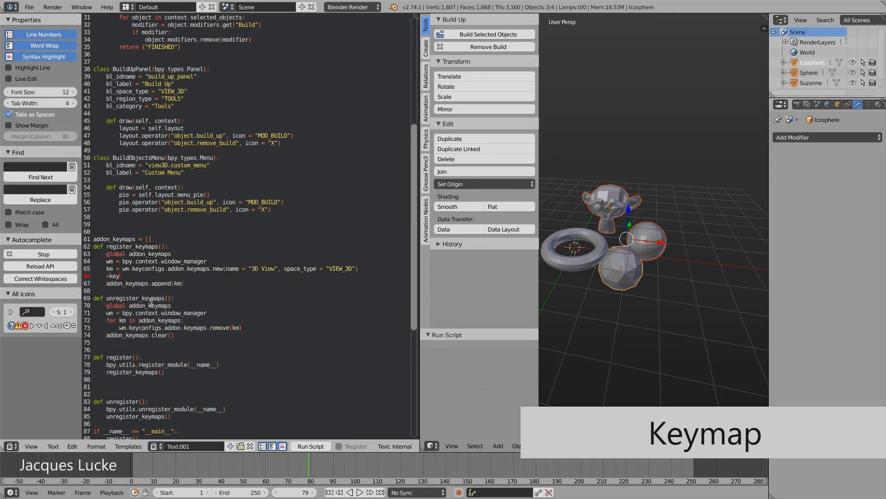
pyautogui.write('kmi')
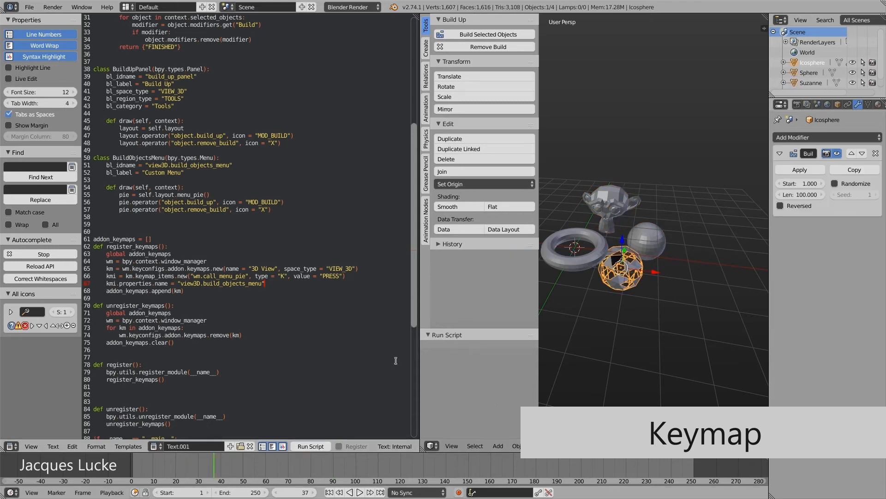
# Test the operator on the torus, select all objects, and go to User Preferences Add-ons
pyautogui.click(573, 246)
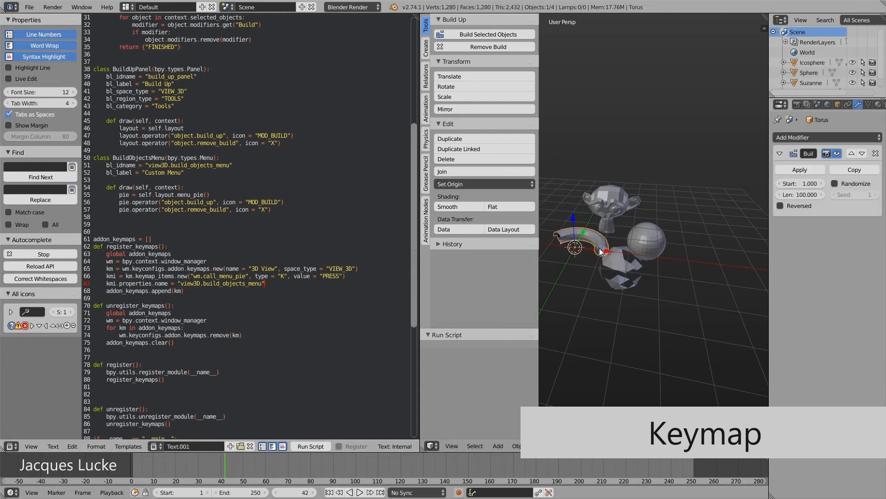
pyautogui.press('a')
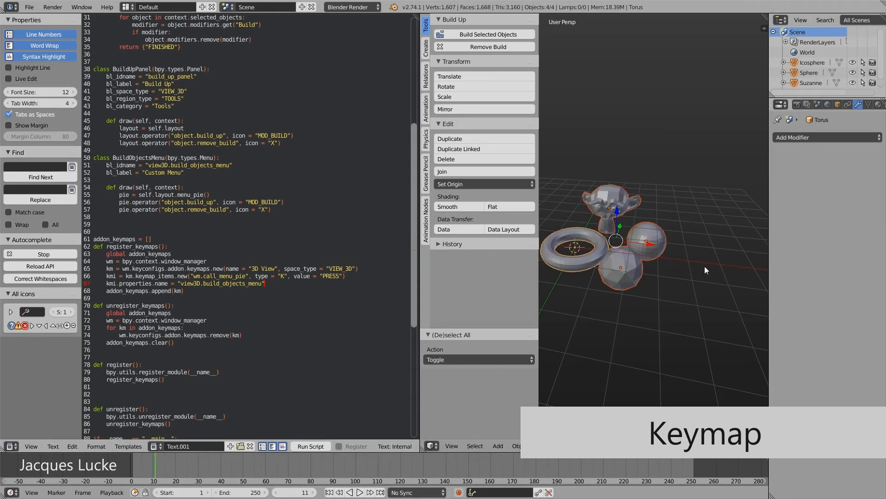
pyautogui.click(488, 34)
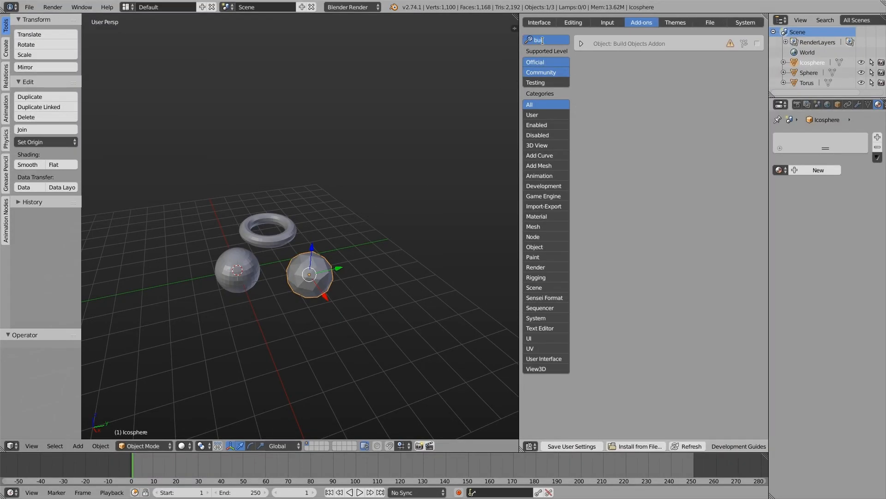
# Expand the Build Objects Addon entry and close preferences back to the 3D View
pyautogui.click(581, 43)
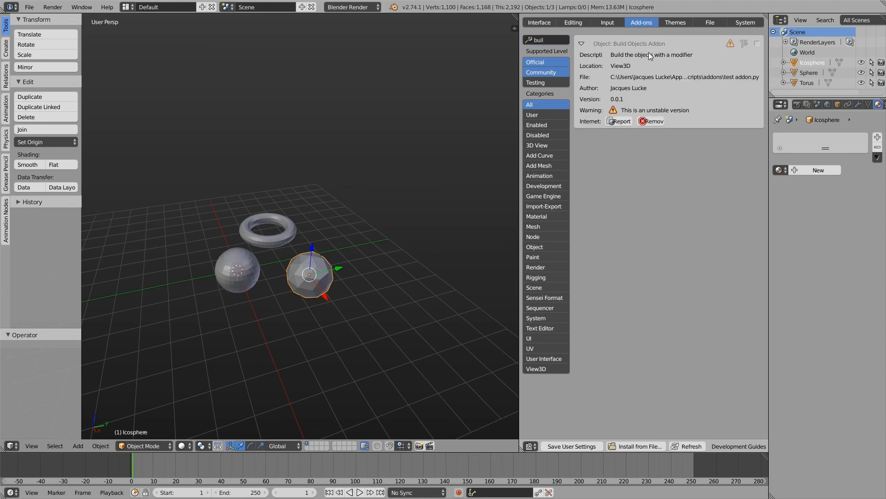
pyautogui.click(756, 43)
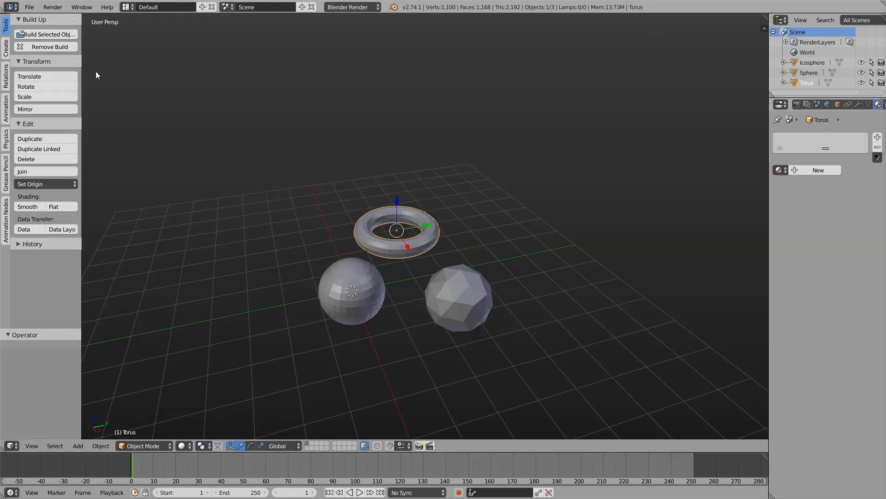
# Build the torus from the panel, play the animation, then build the sphere and icosphere via the K pie menu
pyautogui.click(26, 159)
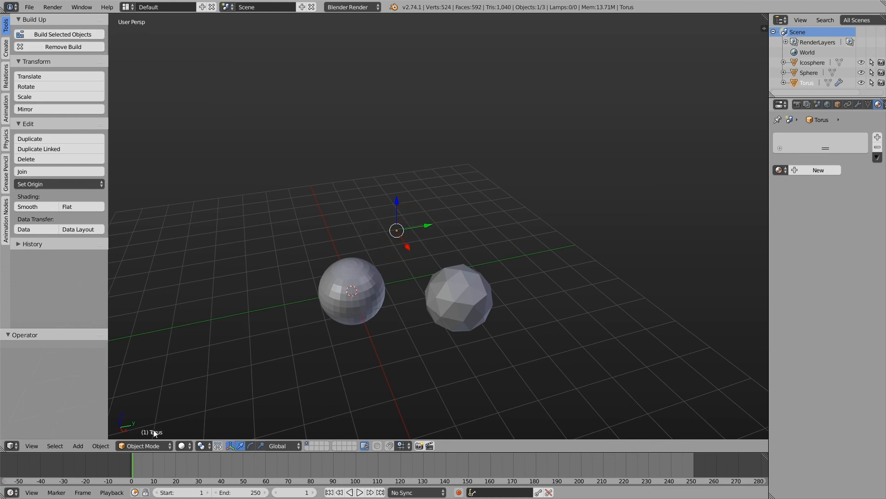
pyautogui.click(351, 290)
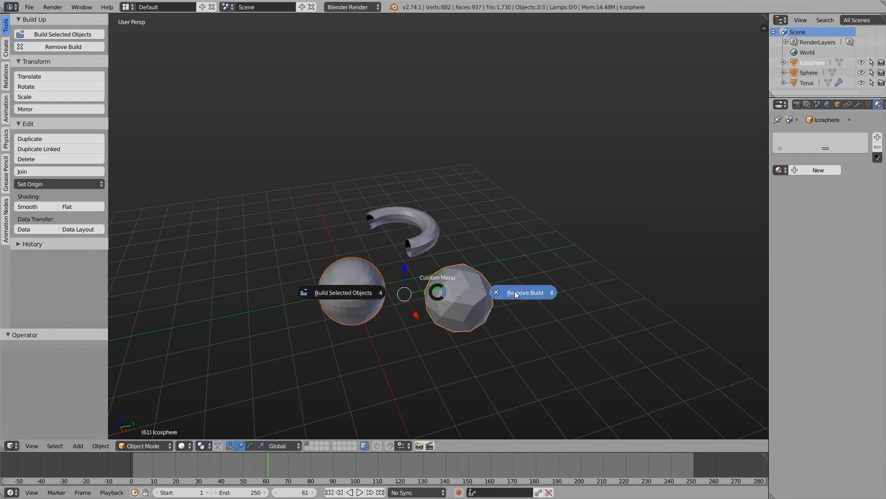
pyautogui.click(524, 293)
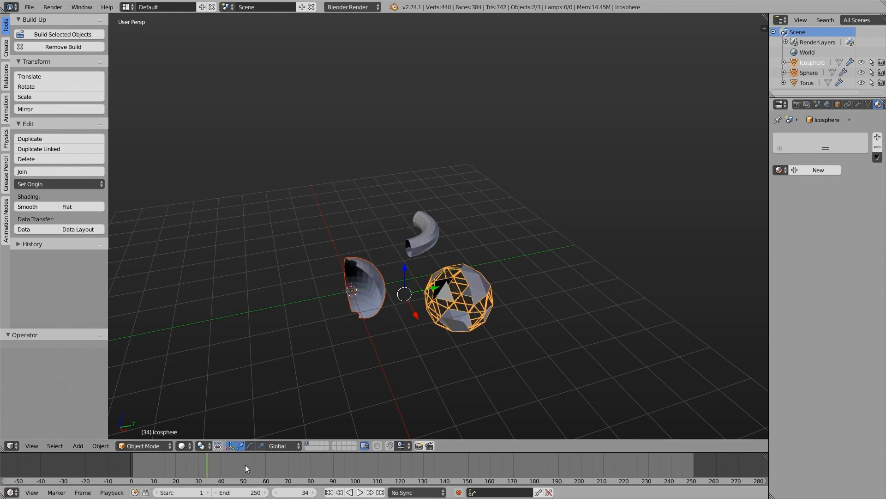